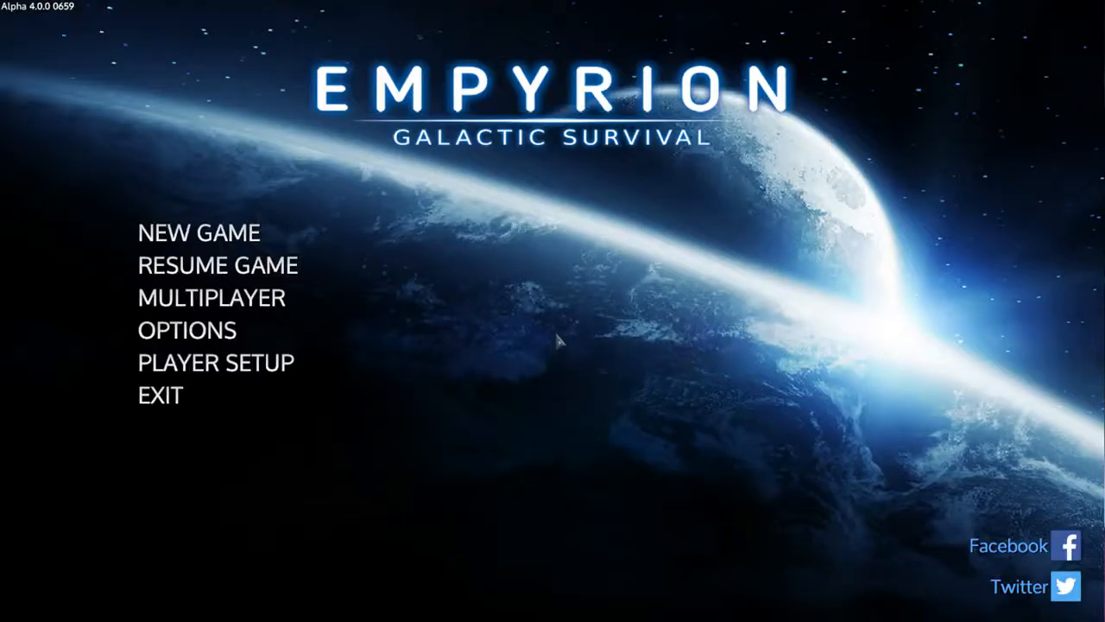
Step: Bring up the Resume Game list of saved survival games
{"action": "left_click", "coordinate": [217, 264]}
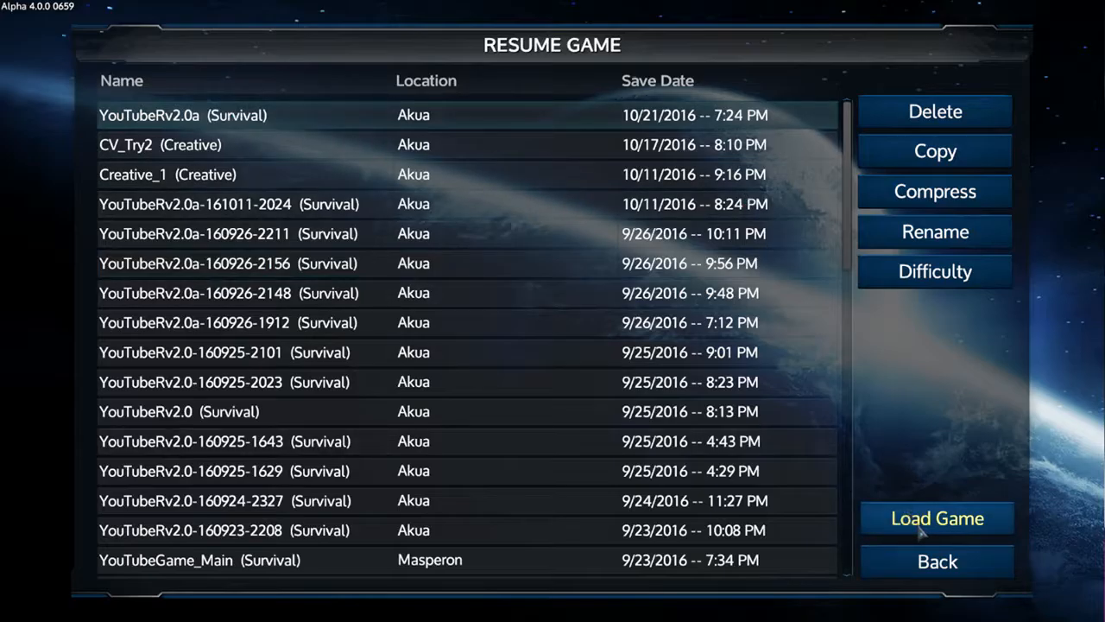
Step: Load the top YouTubeRv2.0a survival save and arrive on the lakeside platform
{"action": "left_click", "coordinate": [935, 518]}
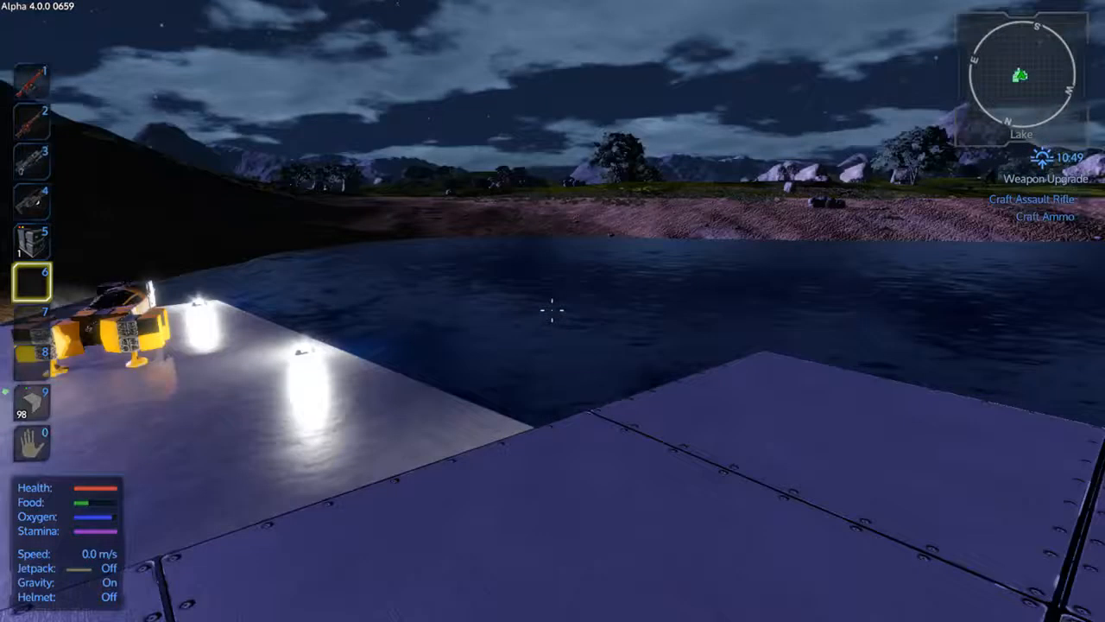
{"action": "mouse_move", "coordinate": [552, 311]}
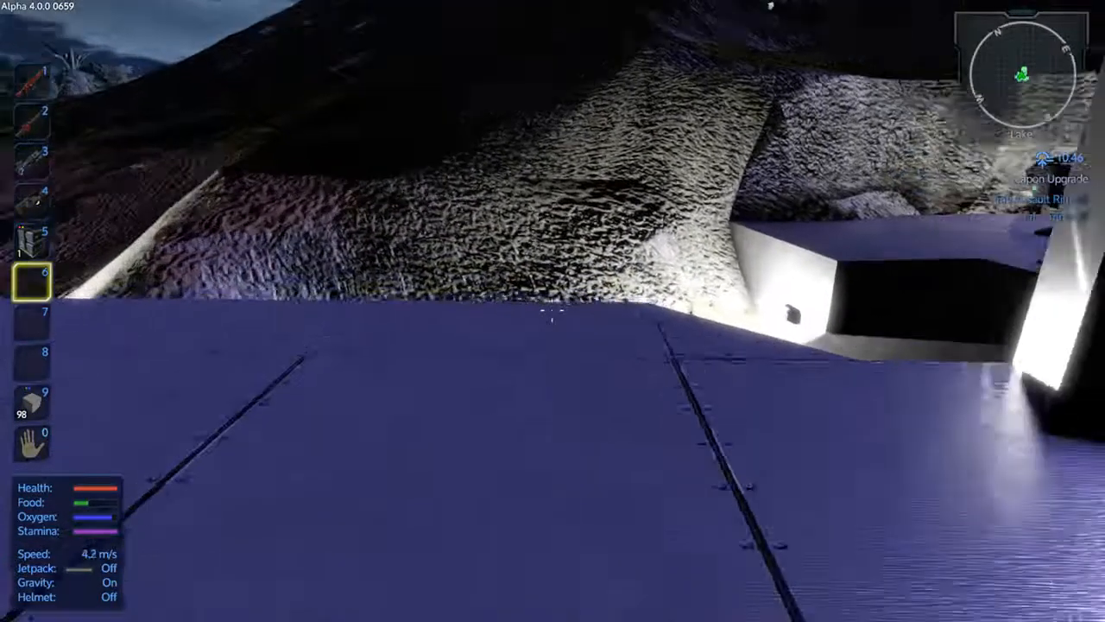
{"action": "mouse_move", "coordinate": [553, 311]}
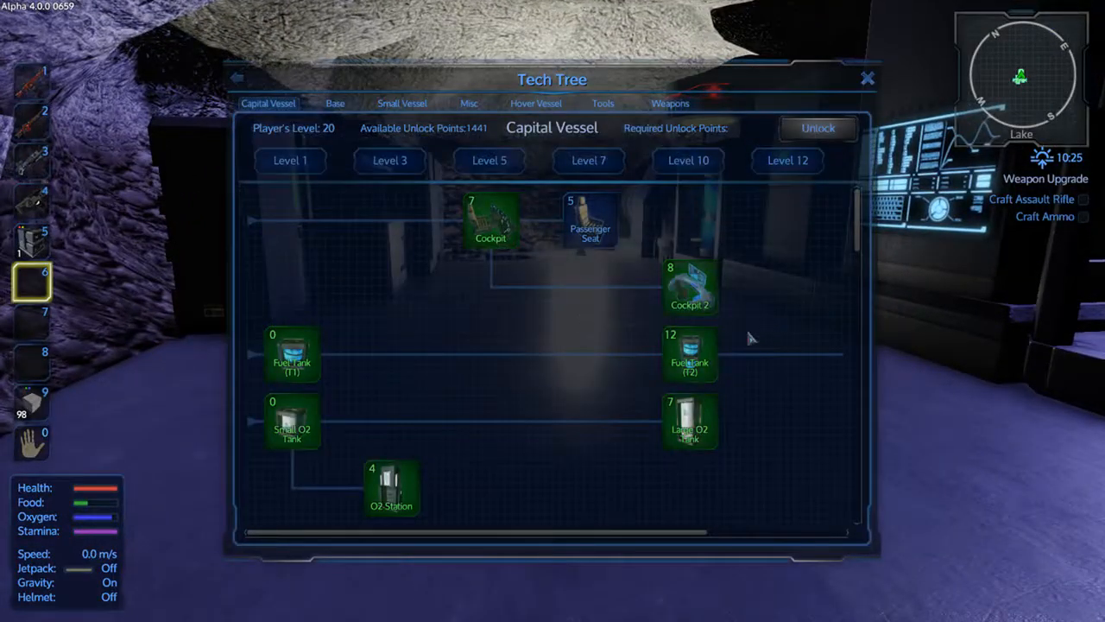
Step: Browse the Hover Vessel tech tab and inspect the small Hover Engine unlock
{"action": "left_click", "coordinate": [535, 104]}
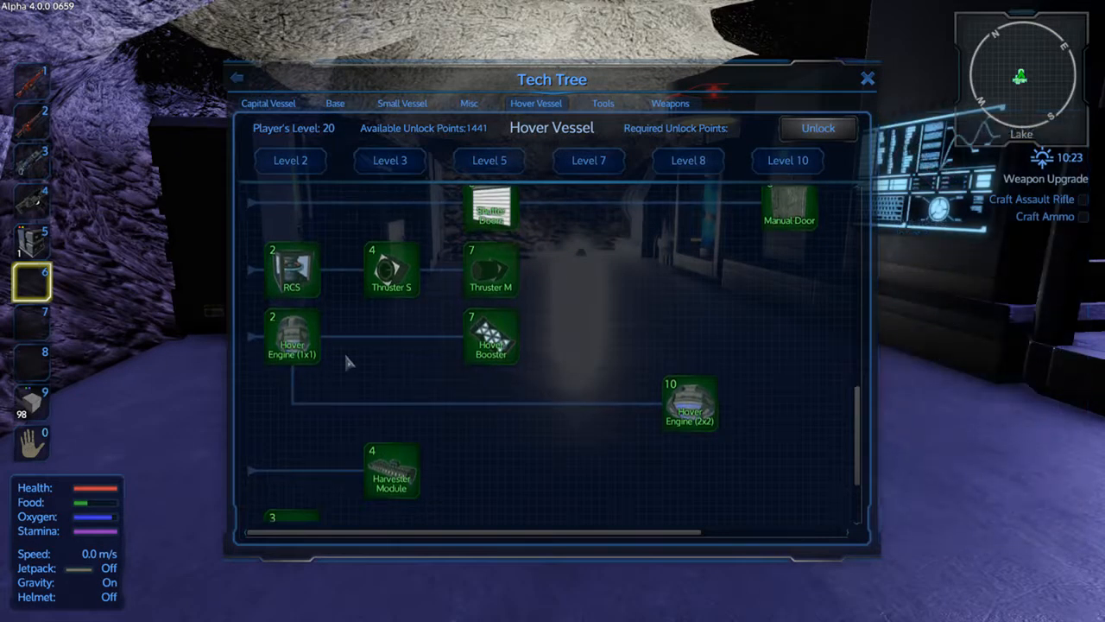
{"action": "left_click", "coordinate": [292, 336]}
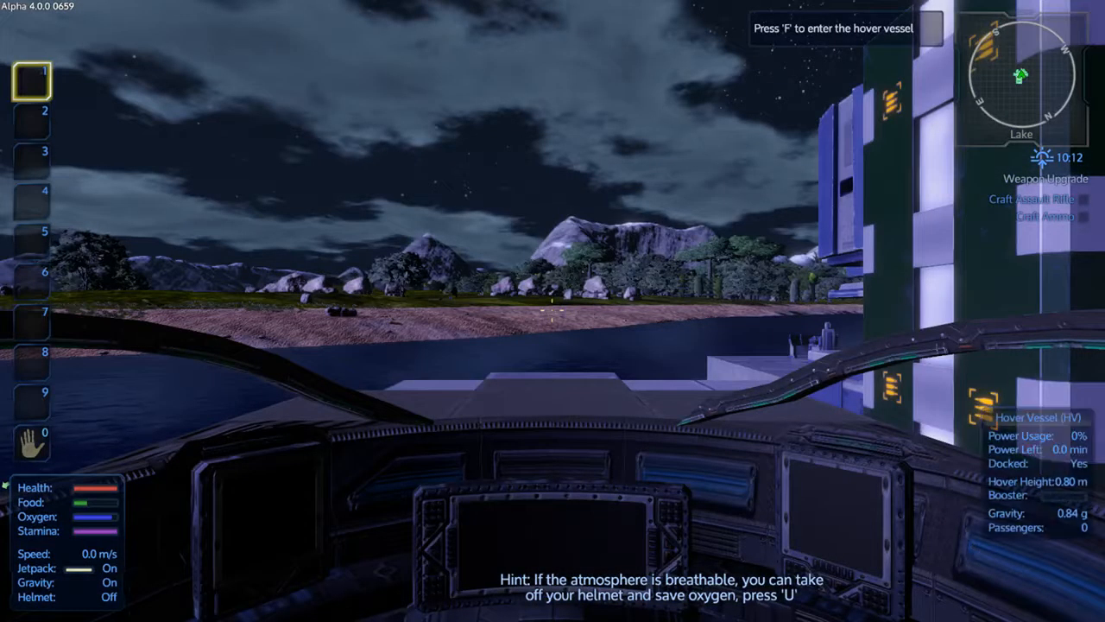
Step: Exit the docked hover vessel and check the inventory while heading to the Constructor
{"action": "key", "text": "f"}
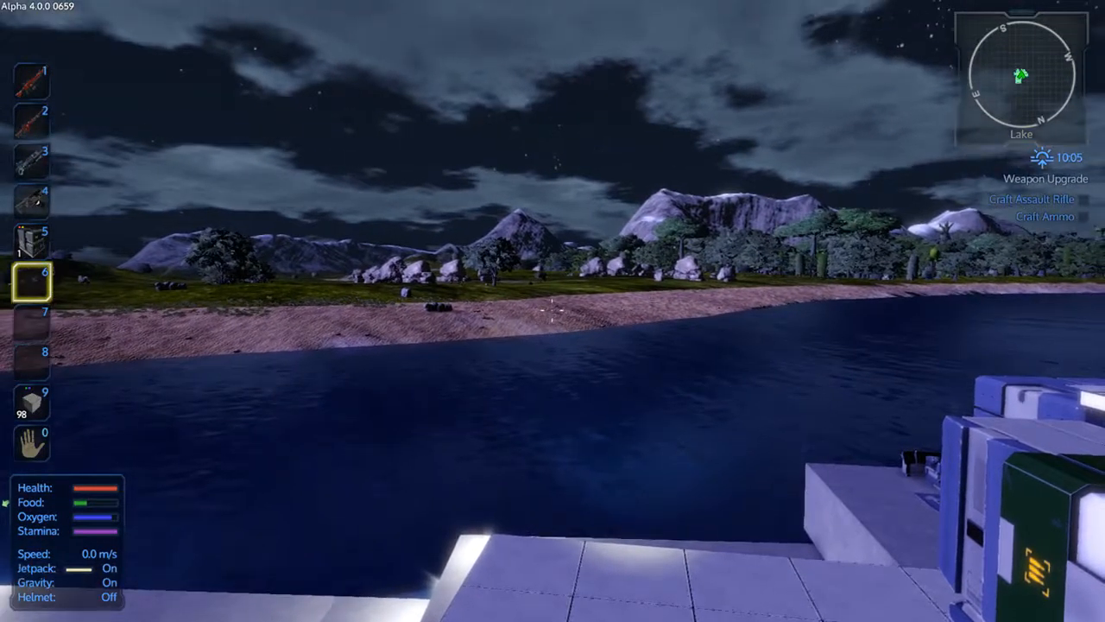
{"action": "mouse_move", "coordinate": [552, 311]}
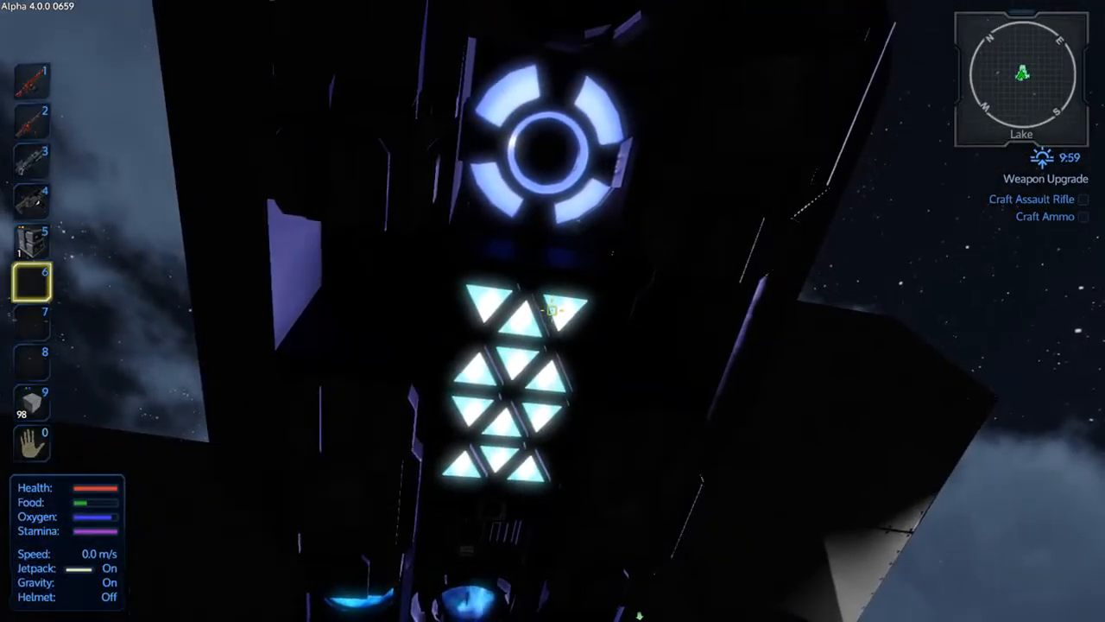
{"action": "key", "text": "i"}
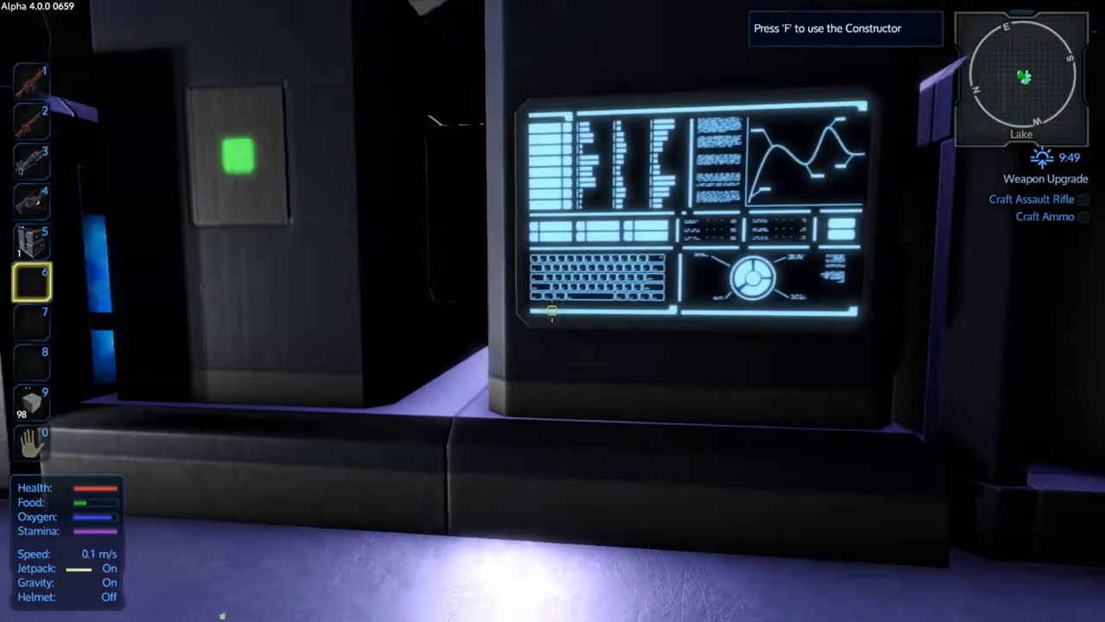
Step: Use the Constructor to queue a Hover Engine (1x1) for crafting
{"action": "key", "text": "f"}
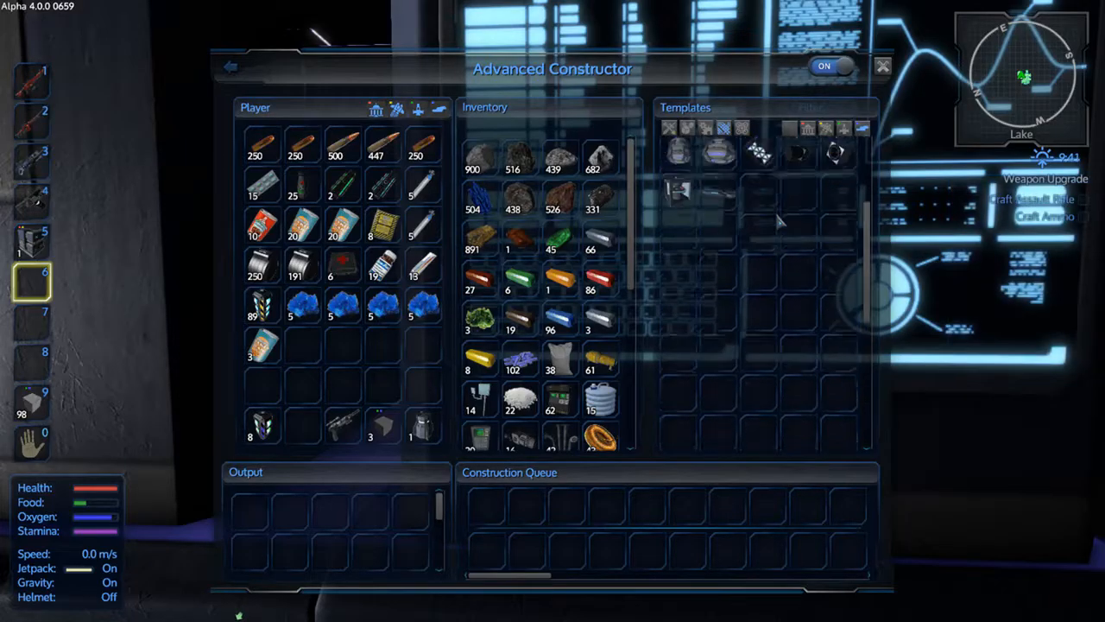
{"action": "mouse_move", "coordinate": [678, 354]}
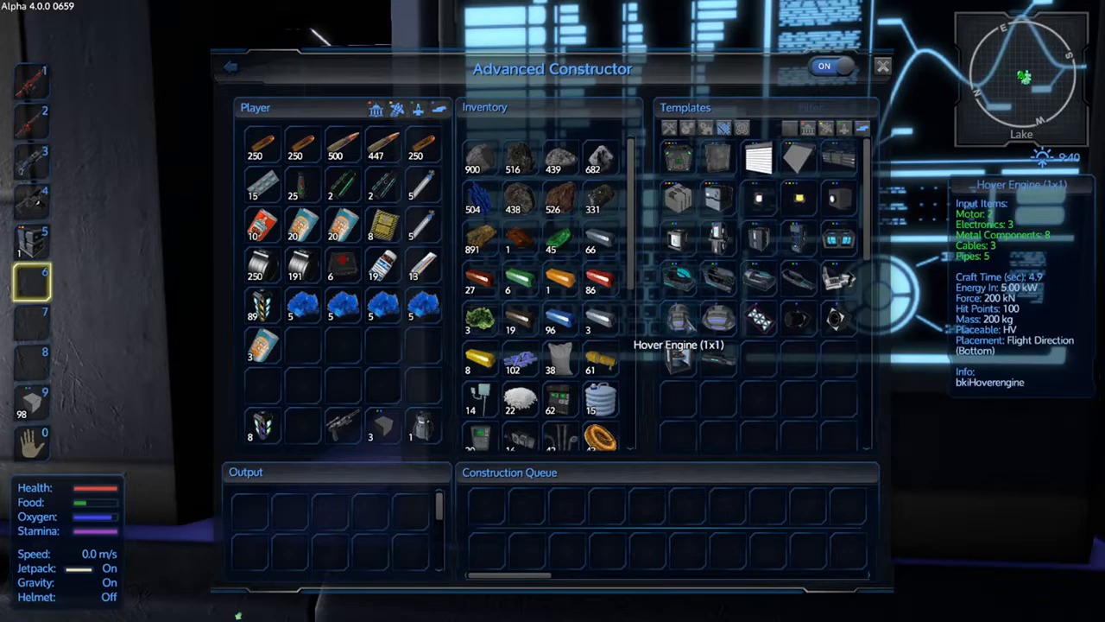
{"action": "left_click", "coordinate": [676, 356]}
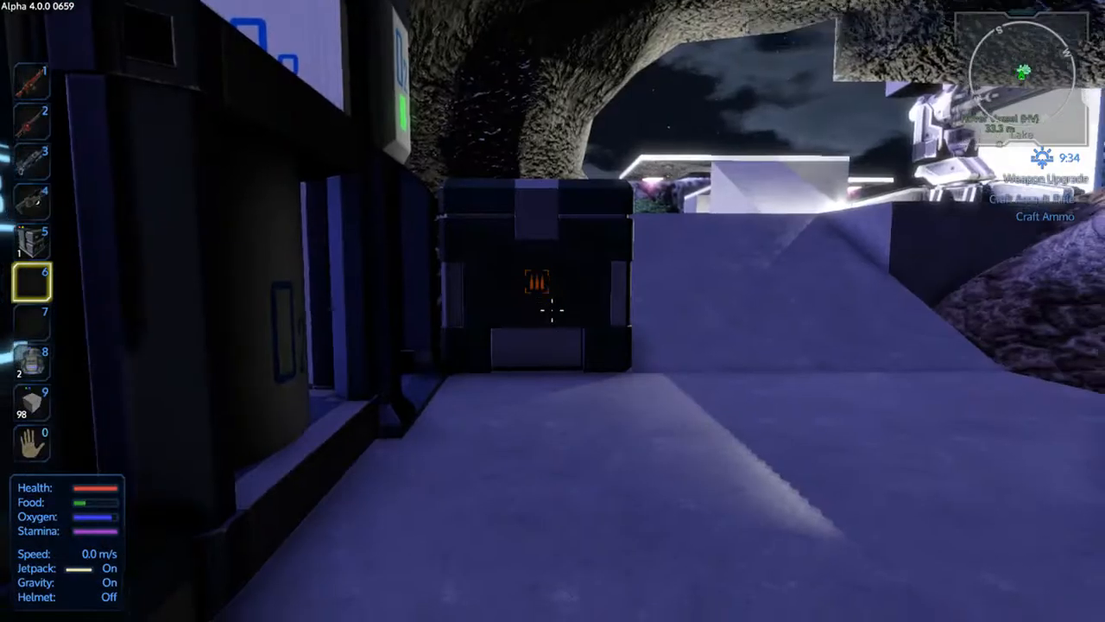
{"action": "mouse_move", "coordinate": [552, 311]}
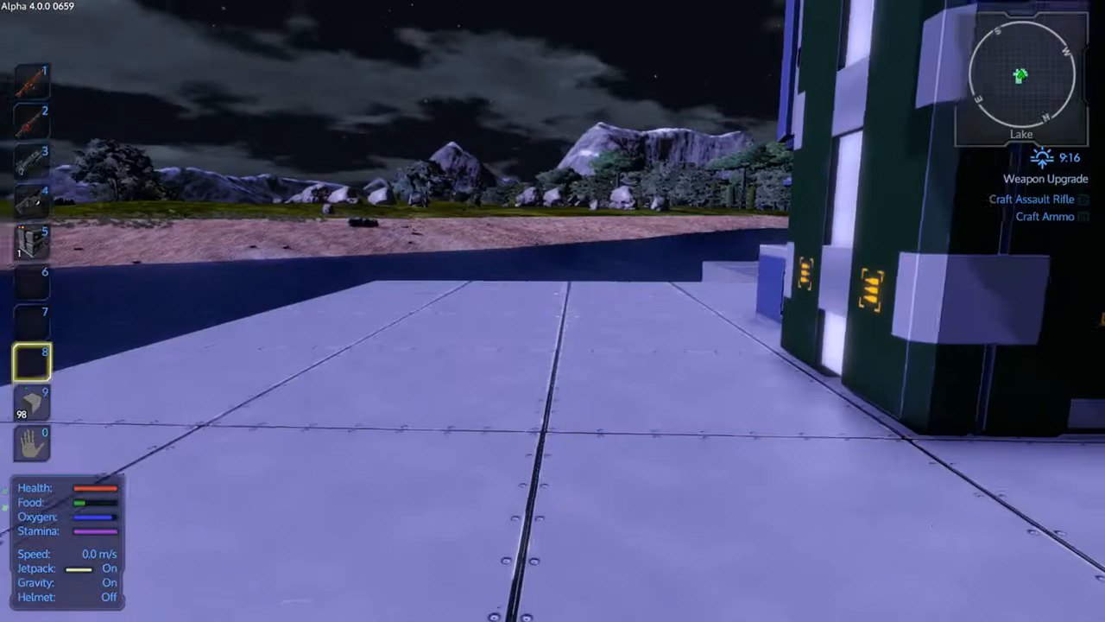
{"action": "mouse_move", "coordinate": [552, 311]}
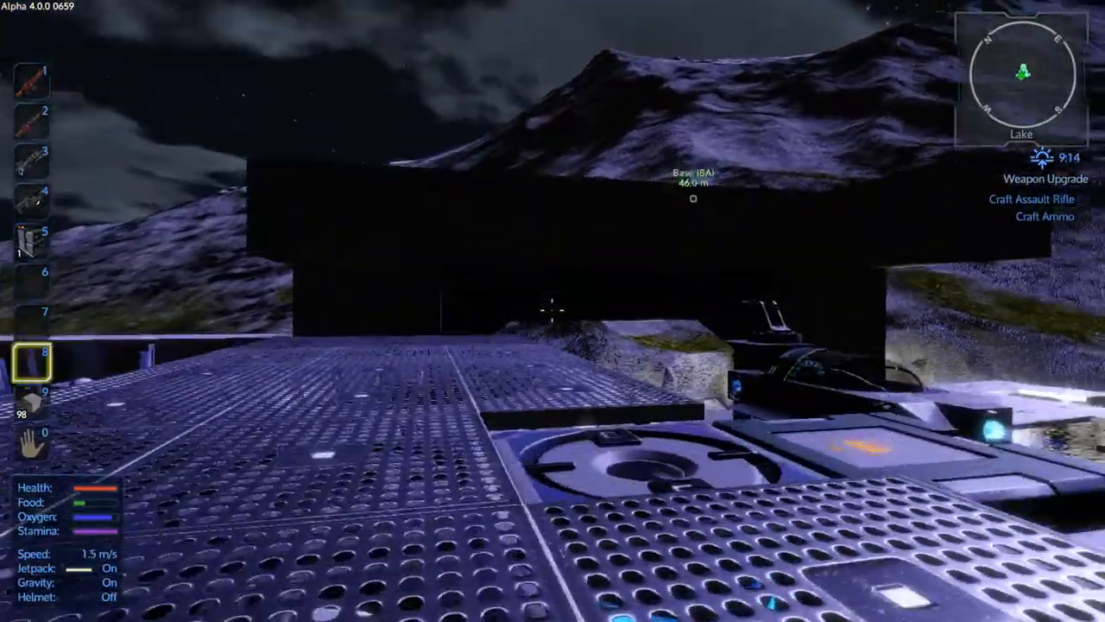
{"action": "mouse_move", "coordinate": [553, 311]}
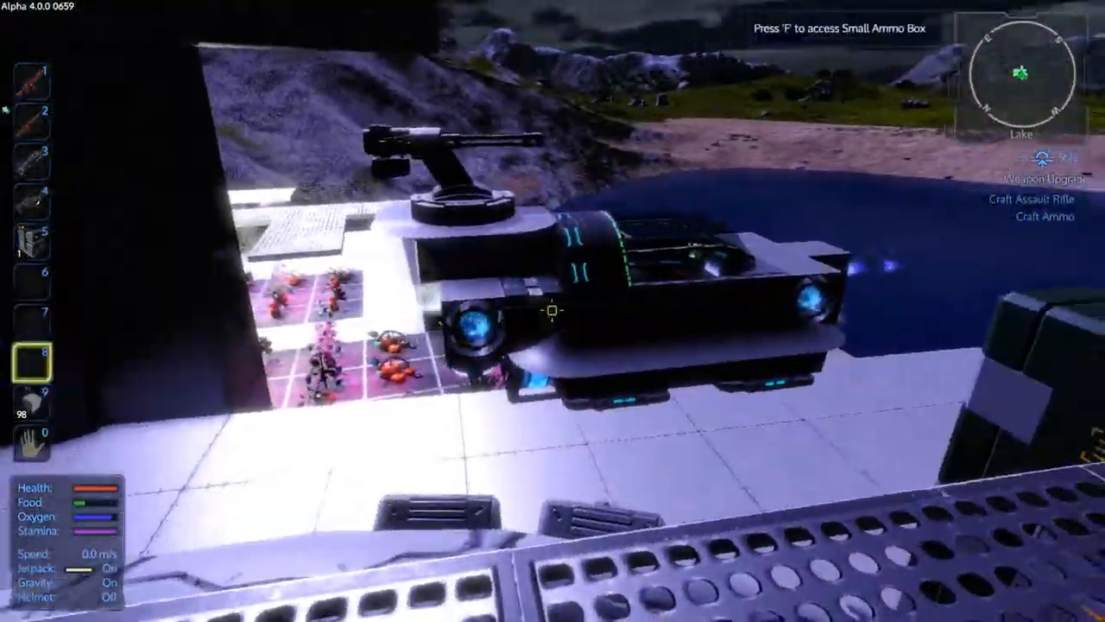
Step: Enter the hover vessel's cockpit seat, then step back out onto the platform
{"action": "key", "text": "f"}
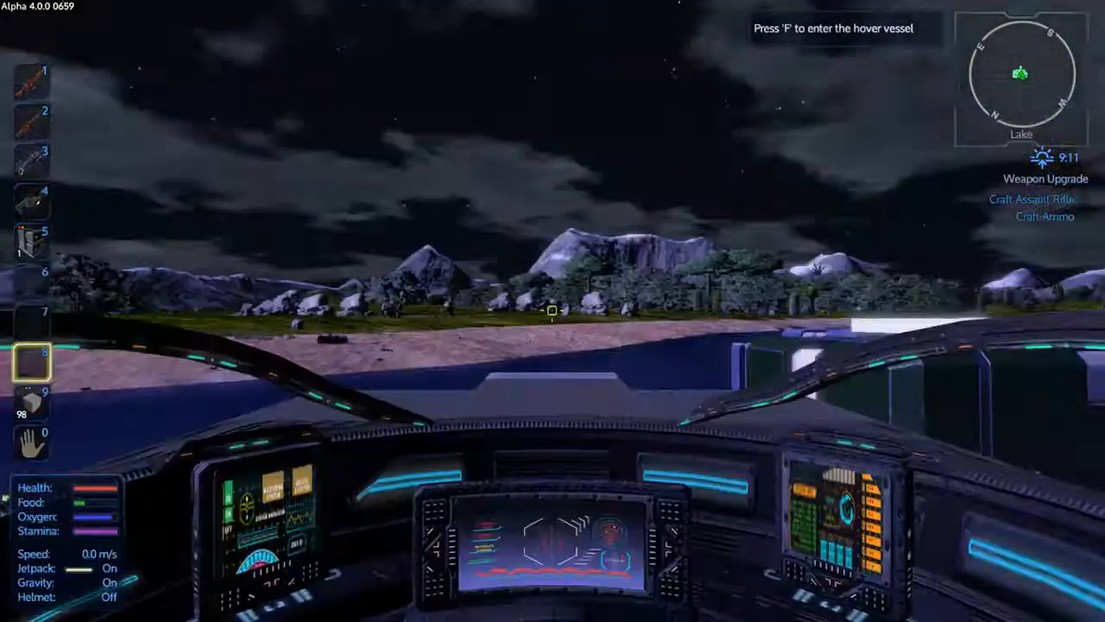
{"action": "key", "text": "f"}
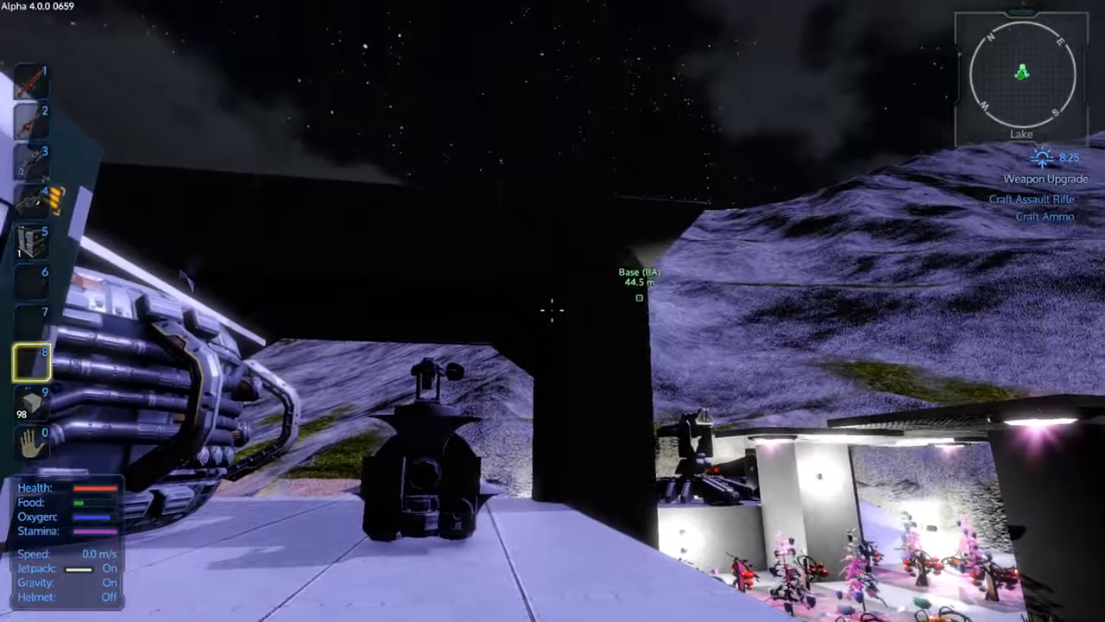
{"action": "mouse_move", "coordinate": [552, 311]}
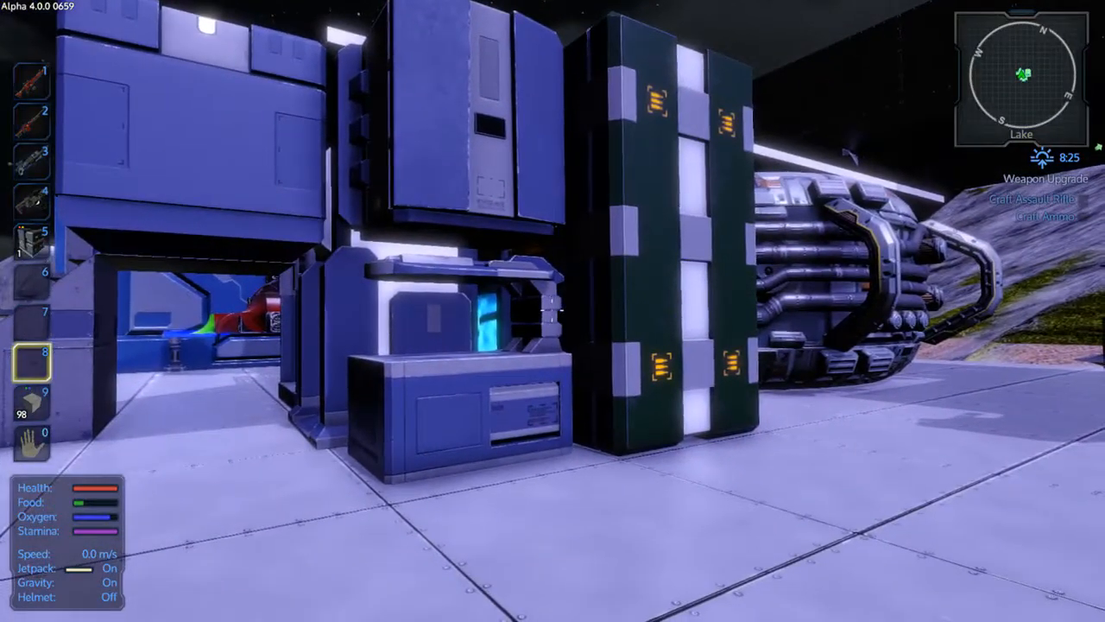
{"action": "mouse_move", "coordinate": [553, 311]}
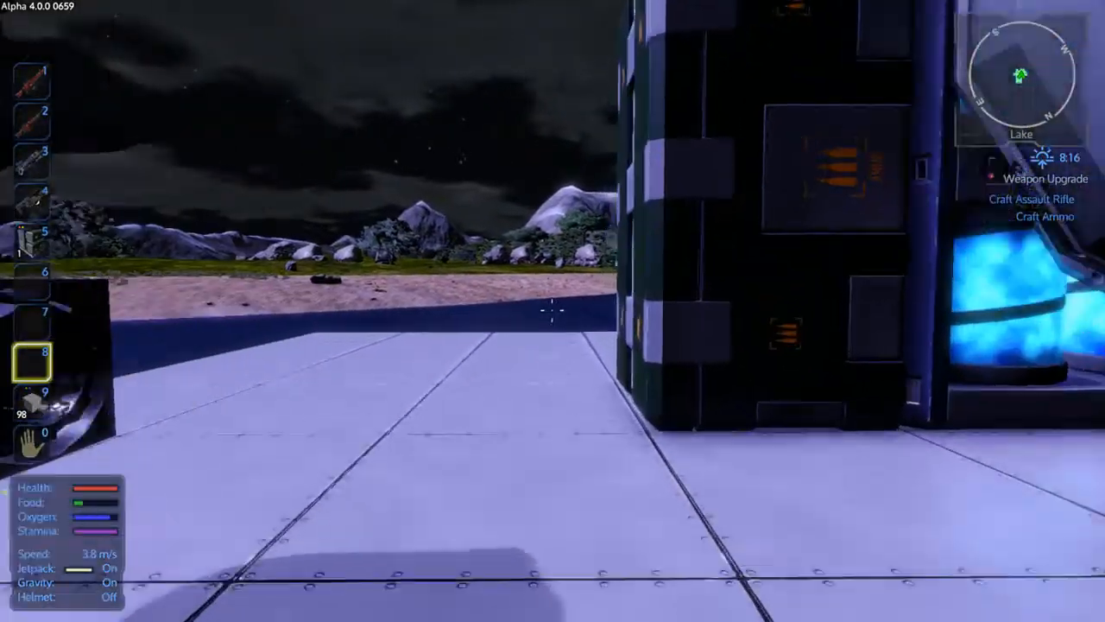
{"action": "mouse_move", "coordinate": [553, 311]}
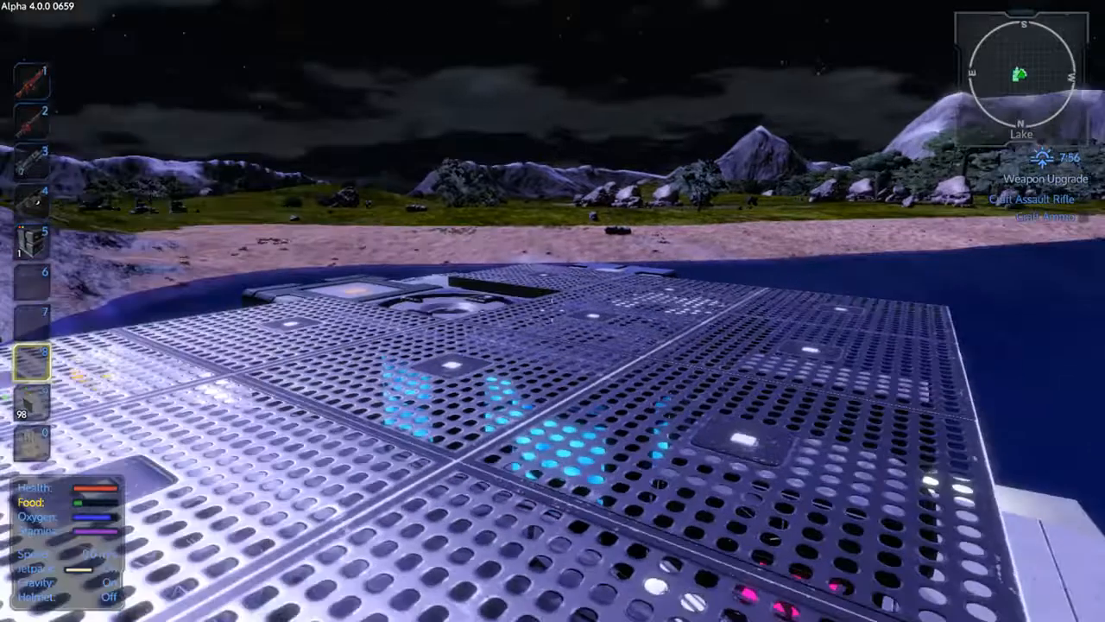
{"action": "mouse_move", "coordinate": [552, 311]}
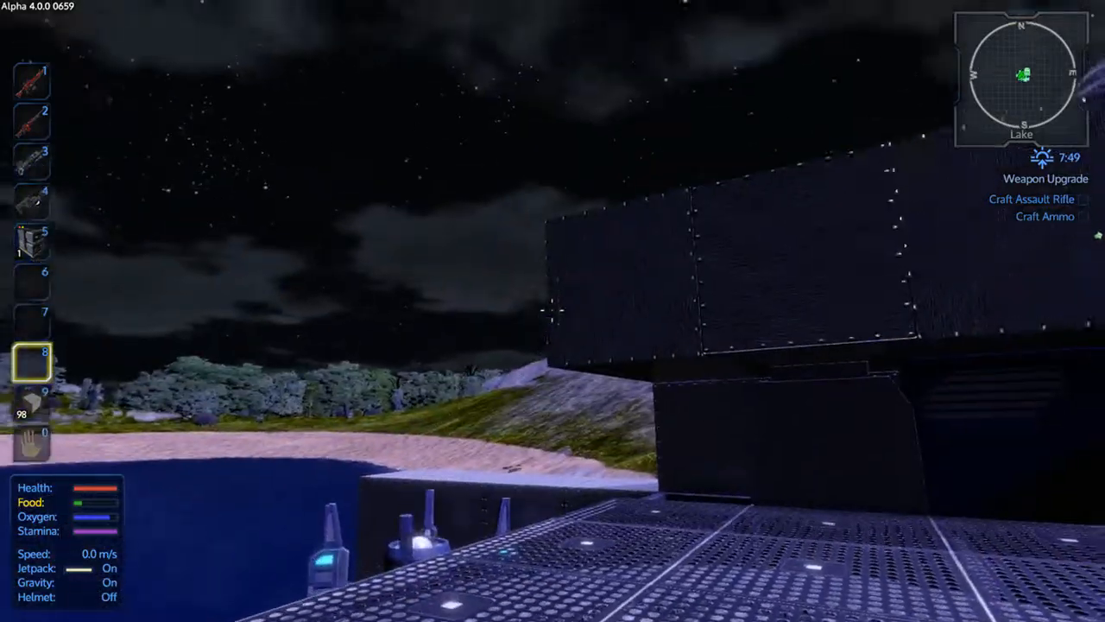
{"action": "mouse_move", "coordinate": [553, 311]}
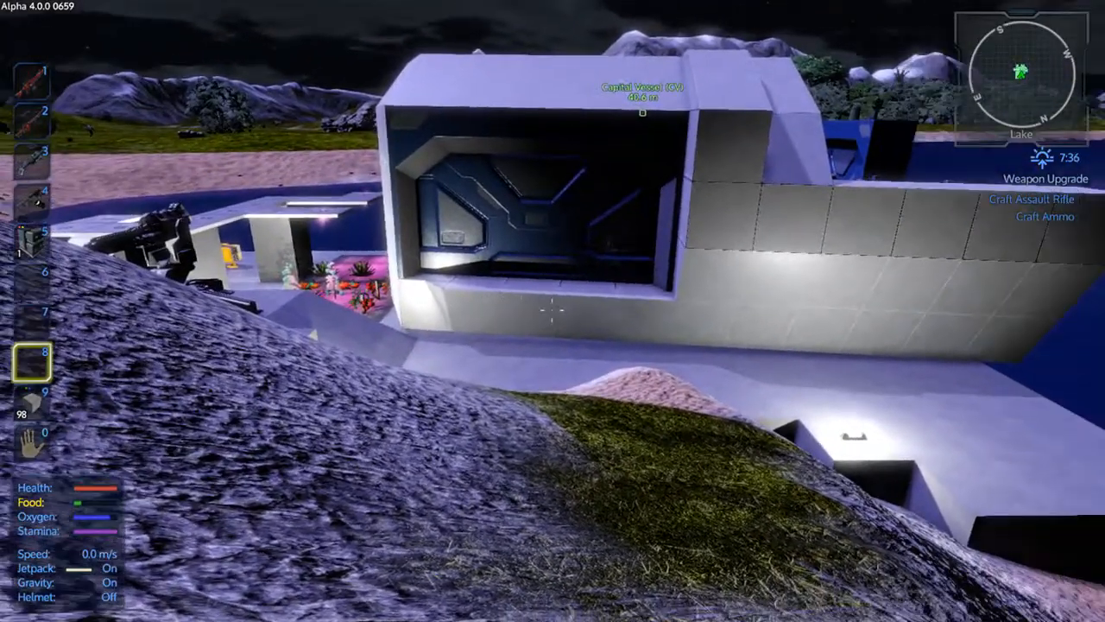
{"action": "mouse_move", "coordinate": [553, 311]}
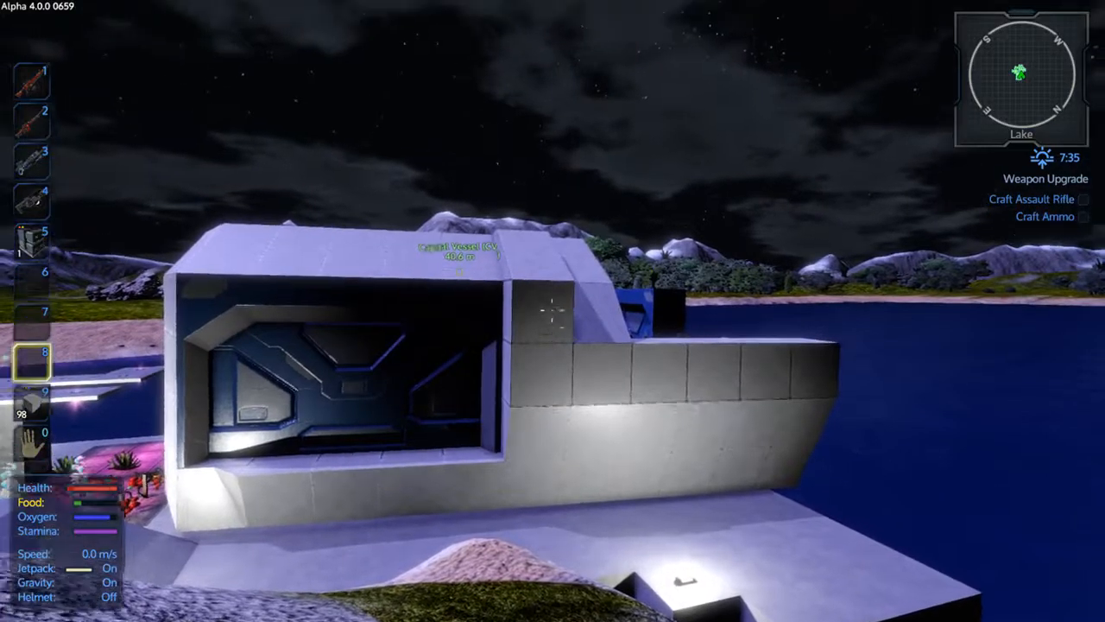
{"action": "mouse_move", "coordinate": [552, 311]}
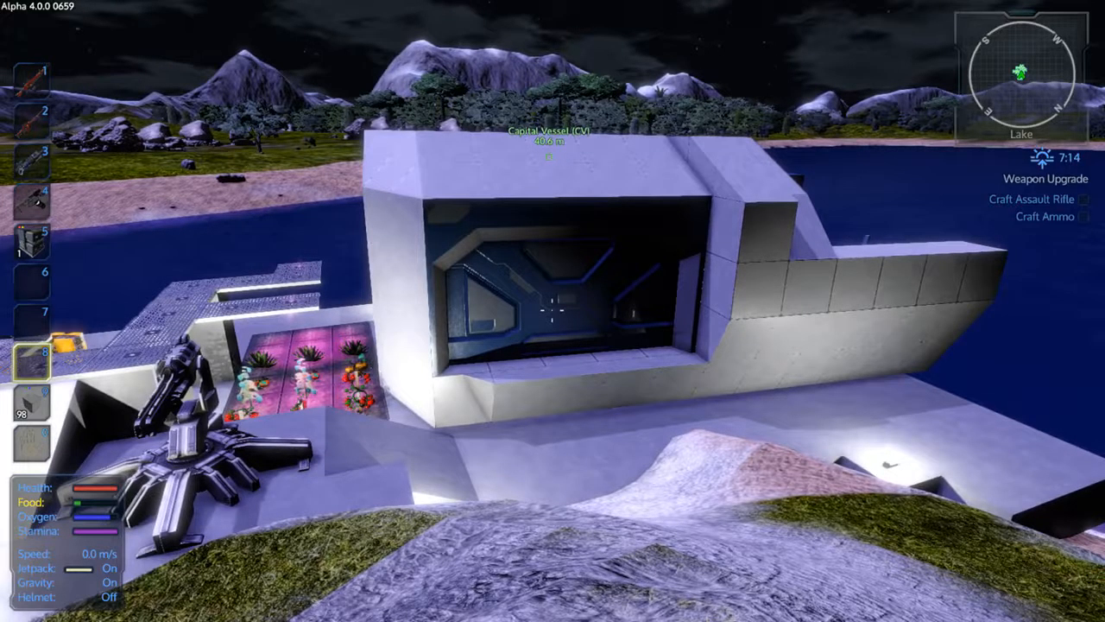
{"action": "mouse_move", "coordinate": [552, 311]}
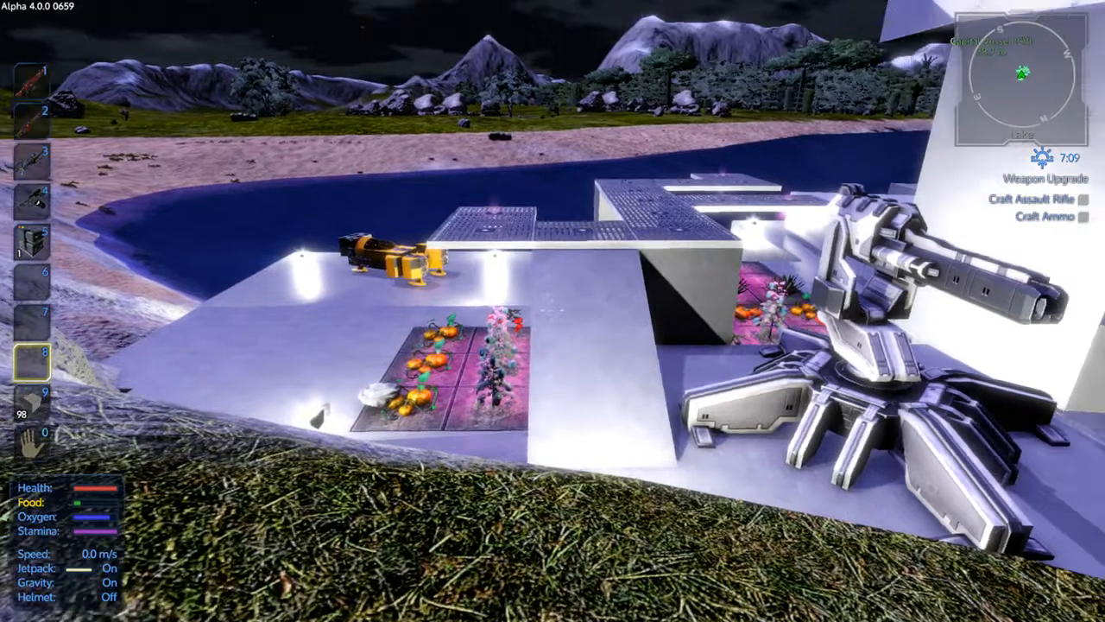
{"action": "mouse_move", "coordinate": [553, 310]}
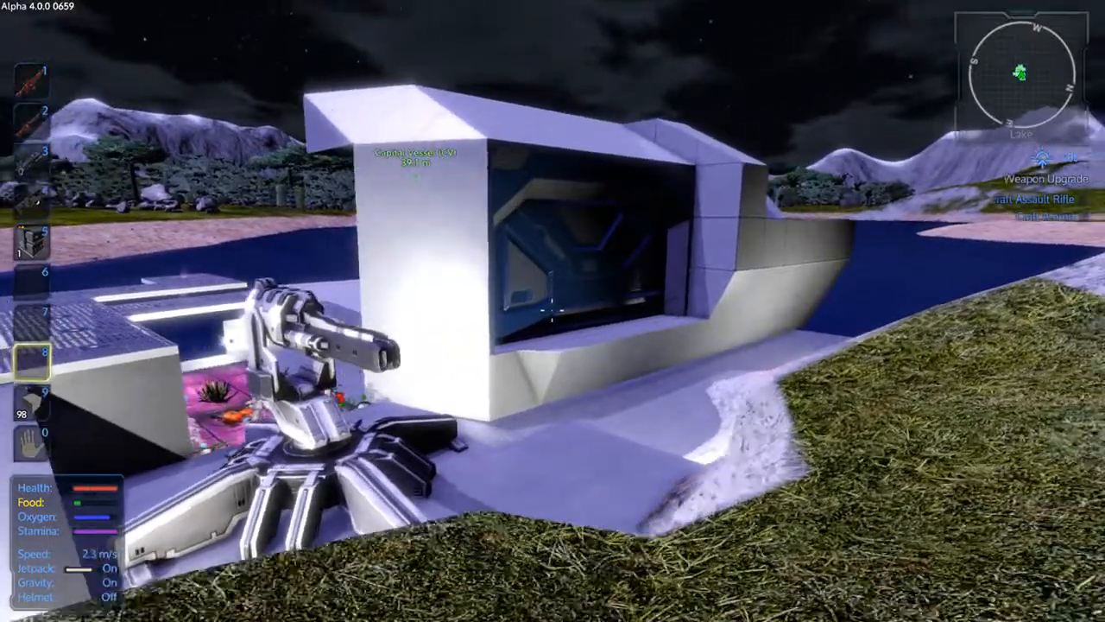
Step: Show the Player Inventory with health, stamina and food at 224
{"action": "key", "text": "i"}
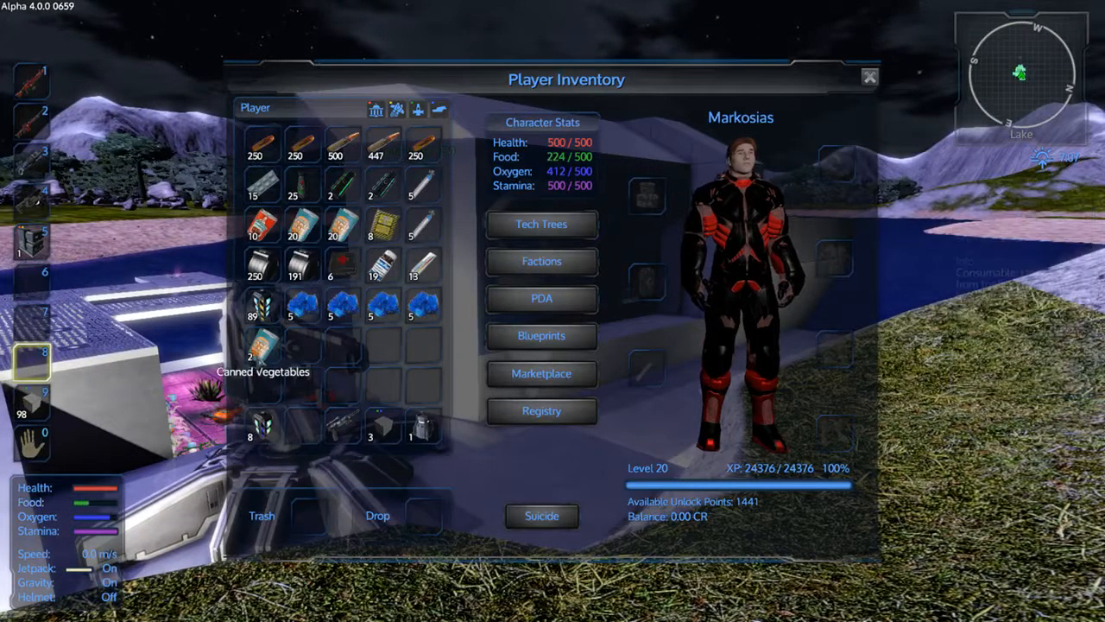
{"action": "mouse_move", "coordinate": [261, 345]}
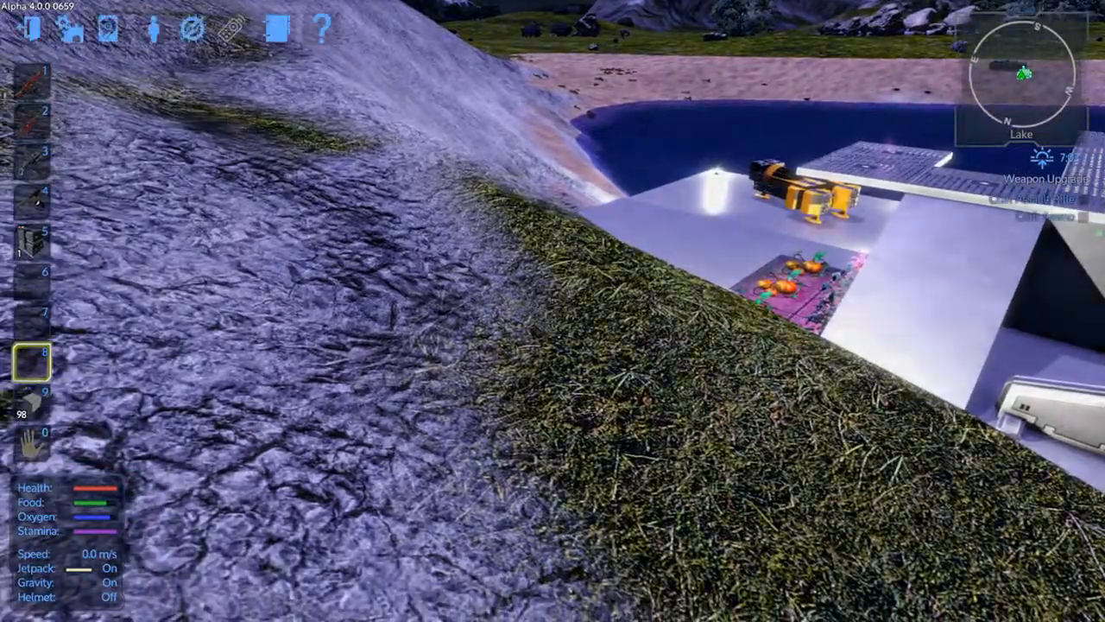
{"action": "mouse_move", "coordinate": [30, 28]}
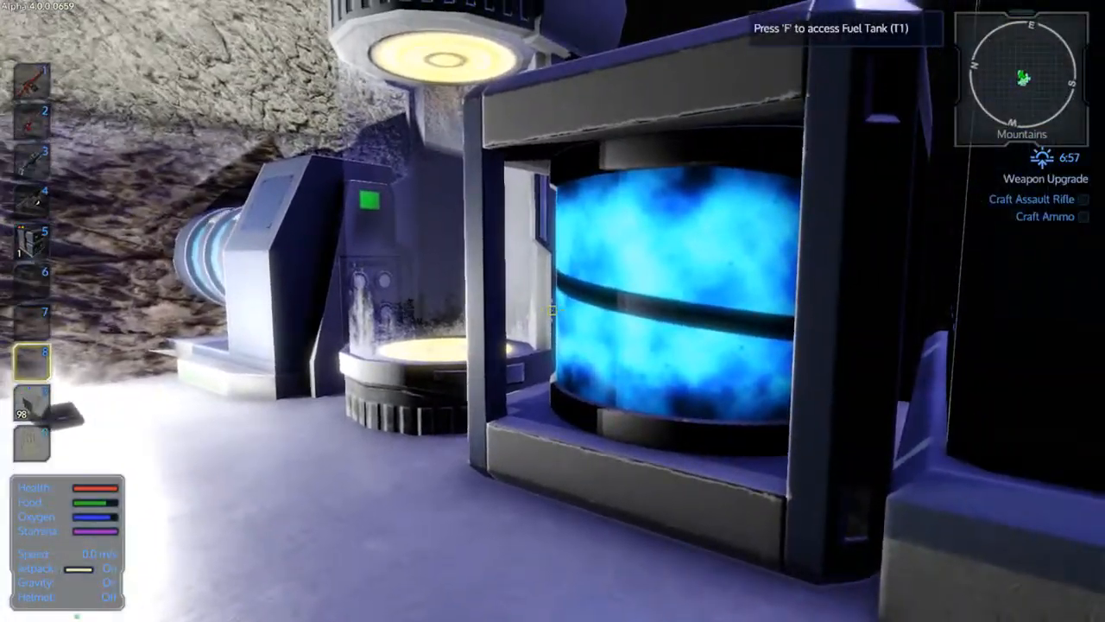
Step: Check the fuel packs in the Fuel Tank (T1) container and close it
{"action": "key", "text": "f"}
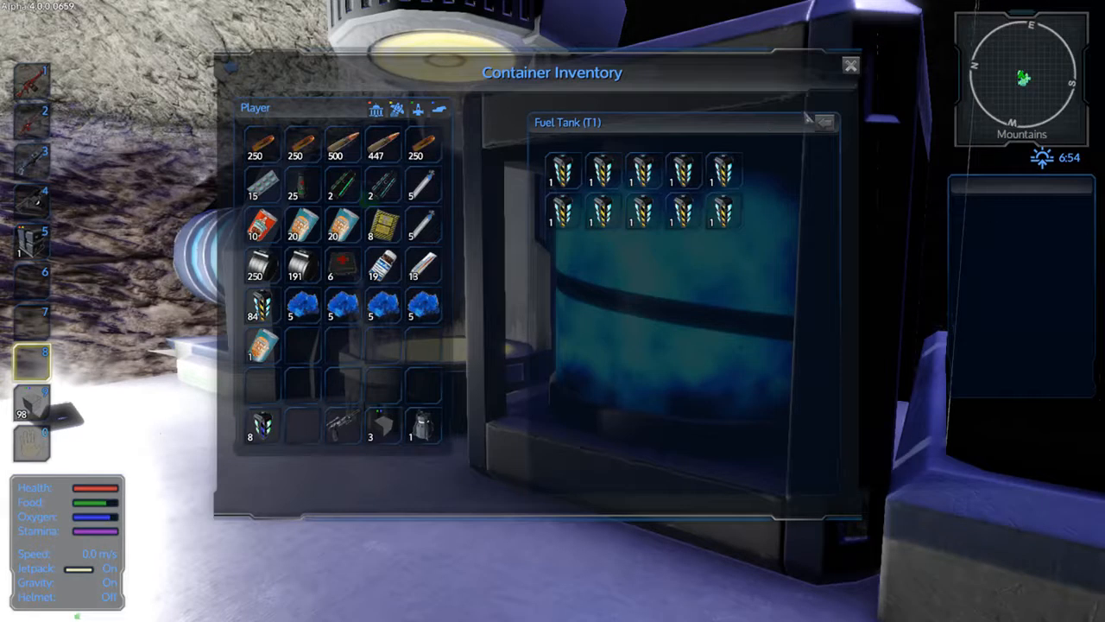
{"action": "left_click", "coordinate": [850, 65]}
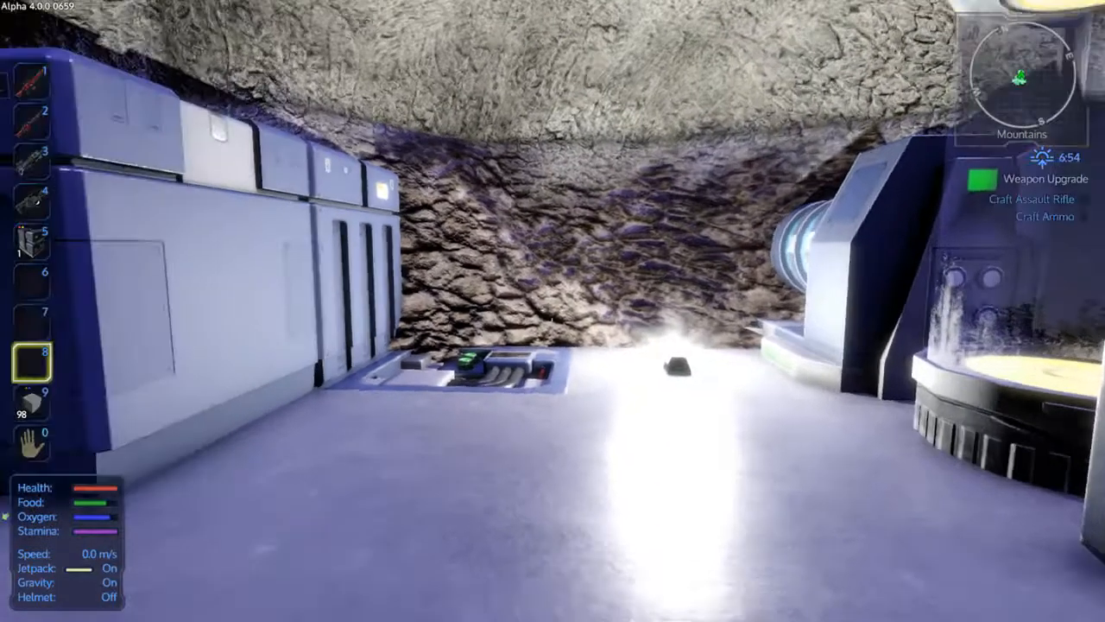
{"action": "mouse_move", "coordinate": [553, 311]}
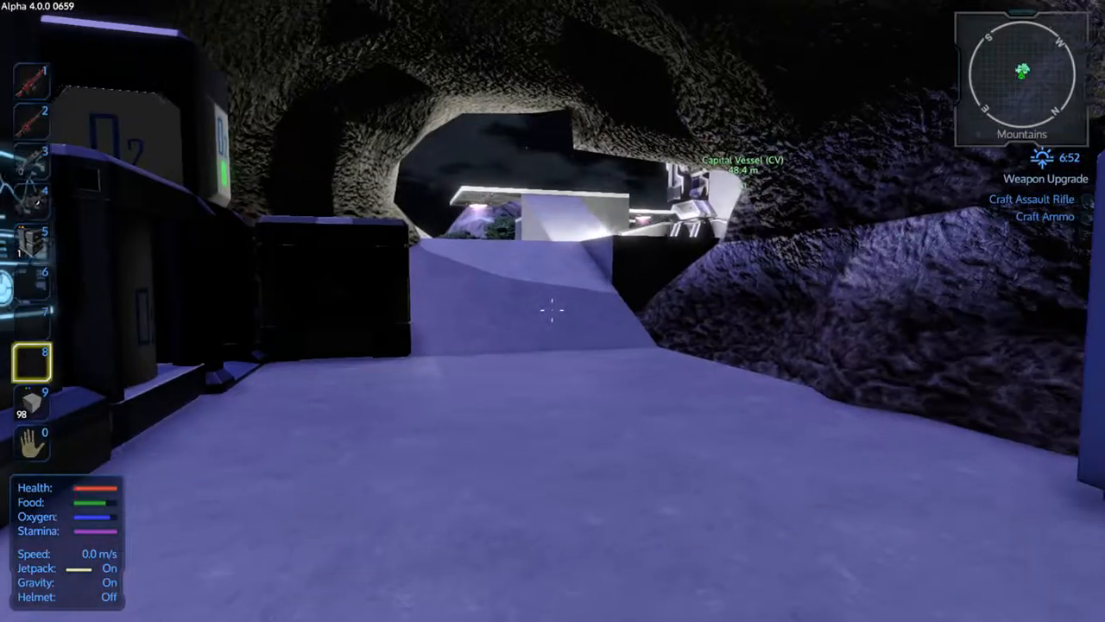
{"action": "mouse_move", "coordinate": [553, 311]}
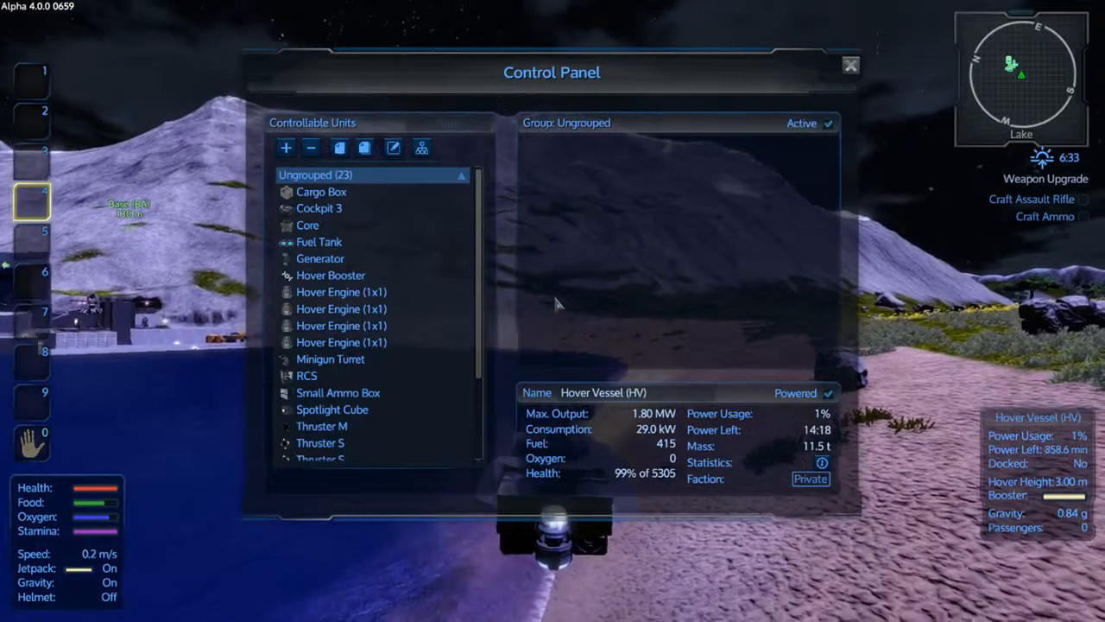
Step: Close the hover vessel's Control Panel after reviewing its devices and power
{"action": "left_click", "coordinate": [849, 64]}
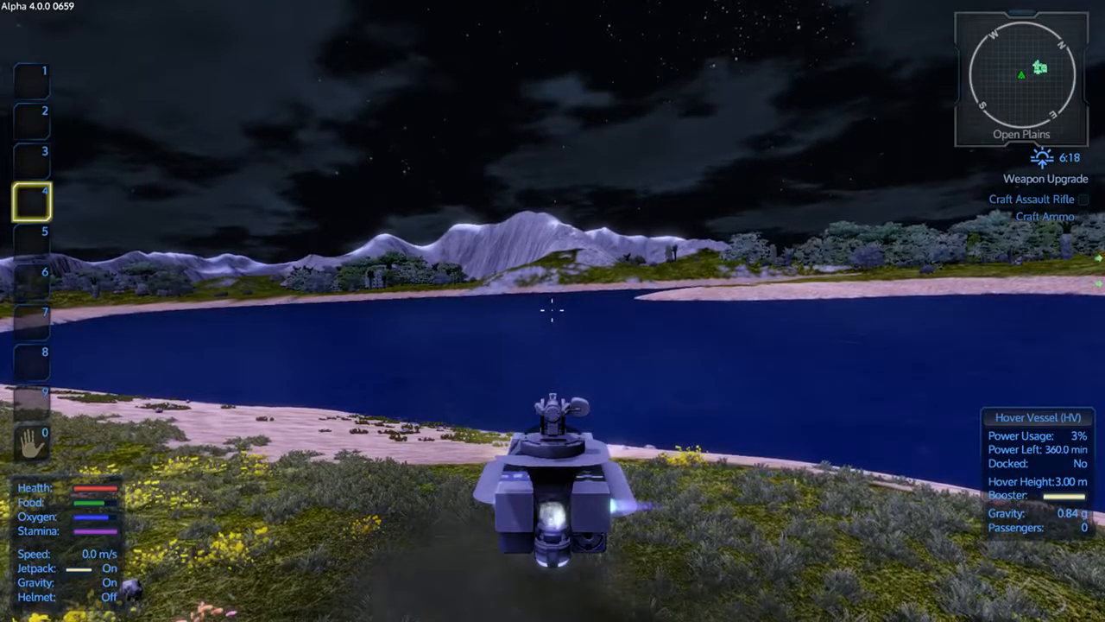
Step: Pilot the hover vessel forward across the lake back to the base
{"action": "key", "text": "w"}
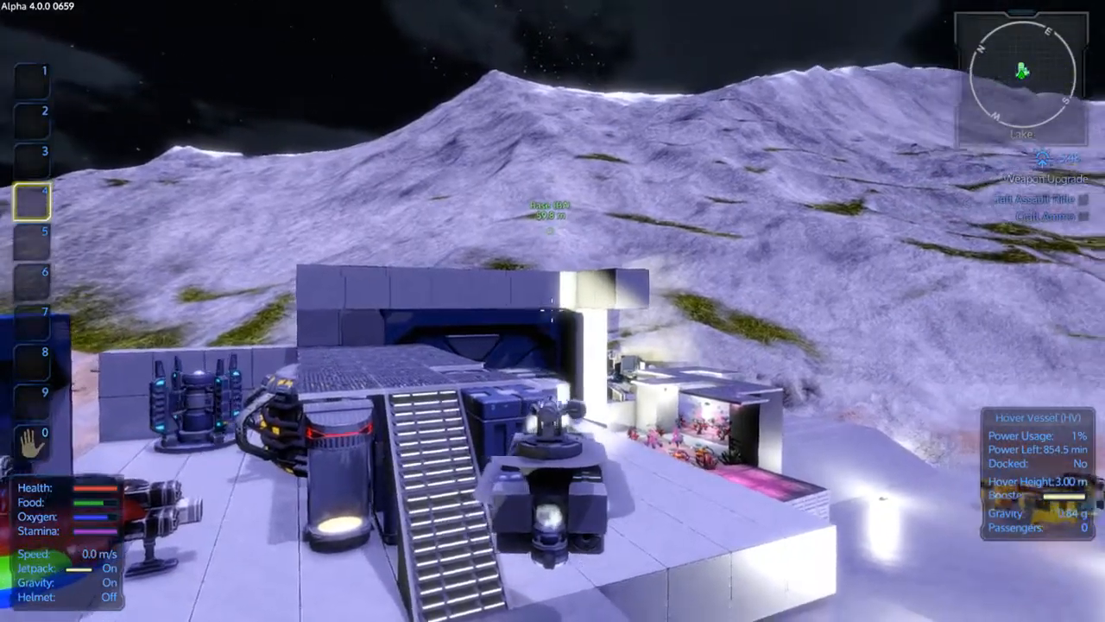
{"action": "mouse_move", "coordinate": [553, 311]}
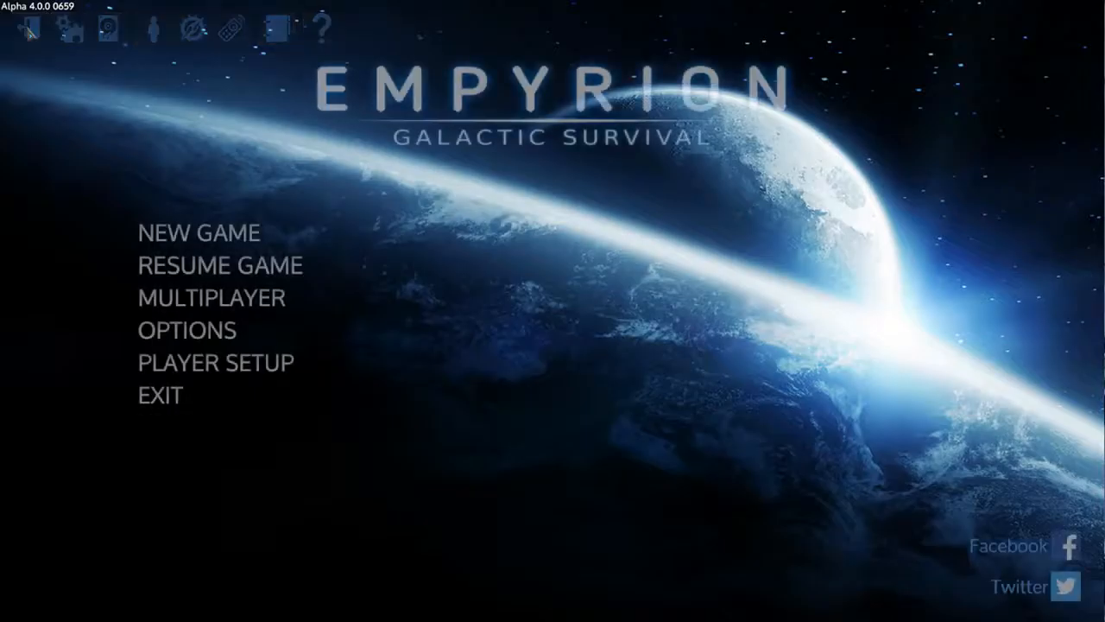
Step: Choose RESUME GAME on the main menu and select a saved game from the list
{"action": "left_click", "coordinate": [218, 265]}
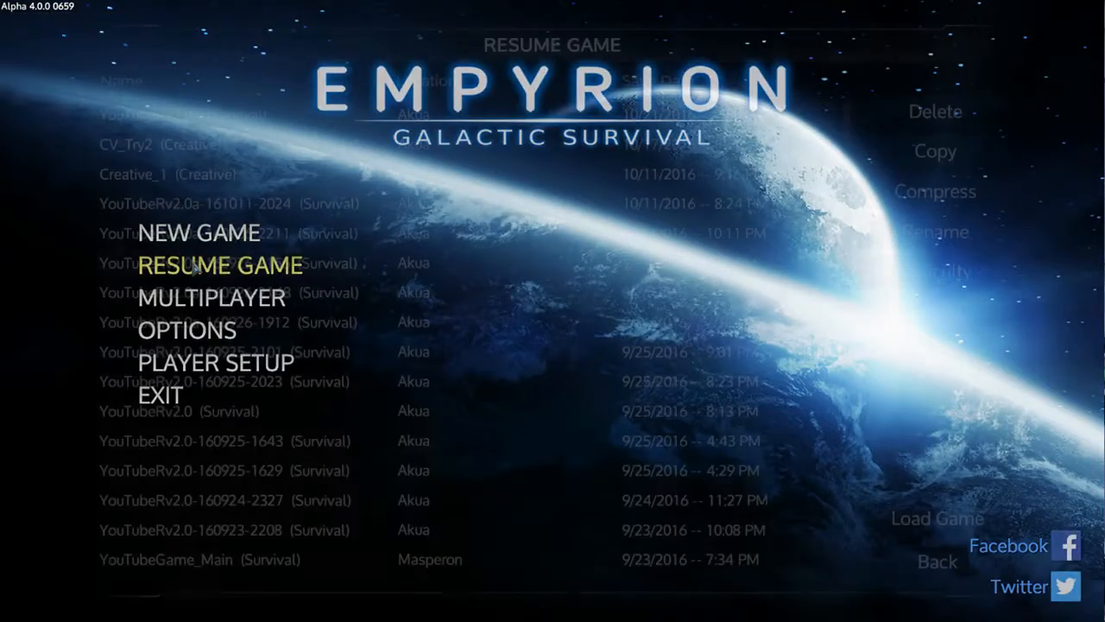
{"action": "left_click", "coordinate": [218, 265]}
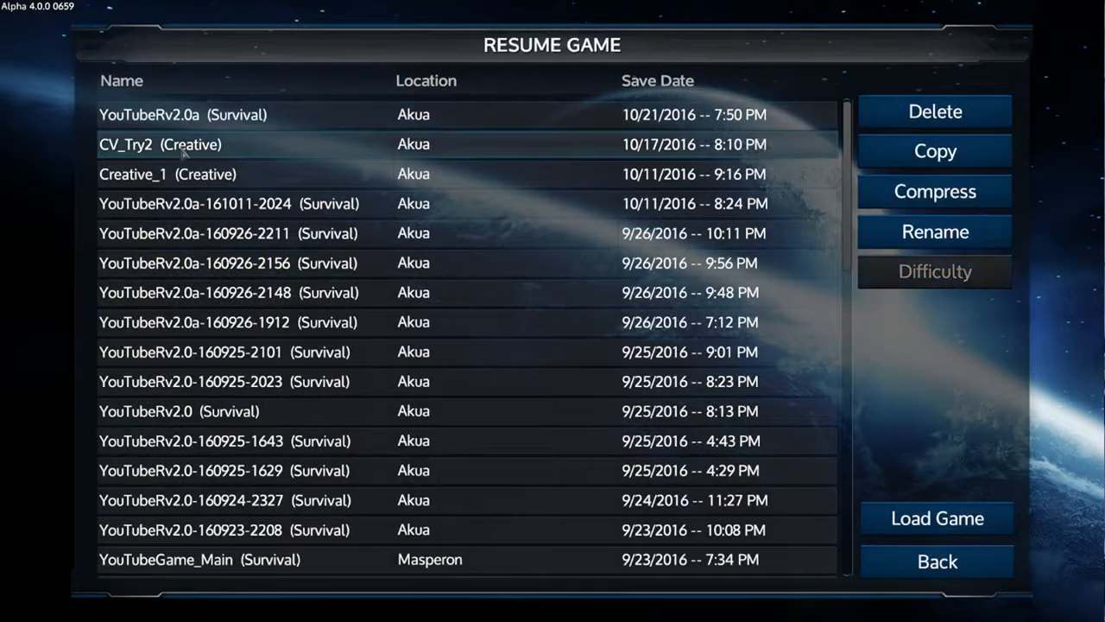
{"action": "left_click", "coordinate": [936, 517]}
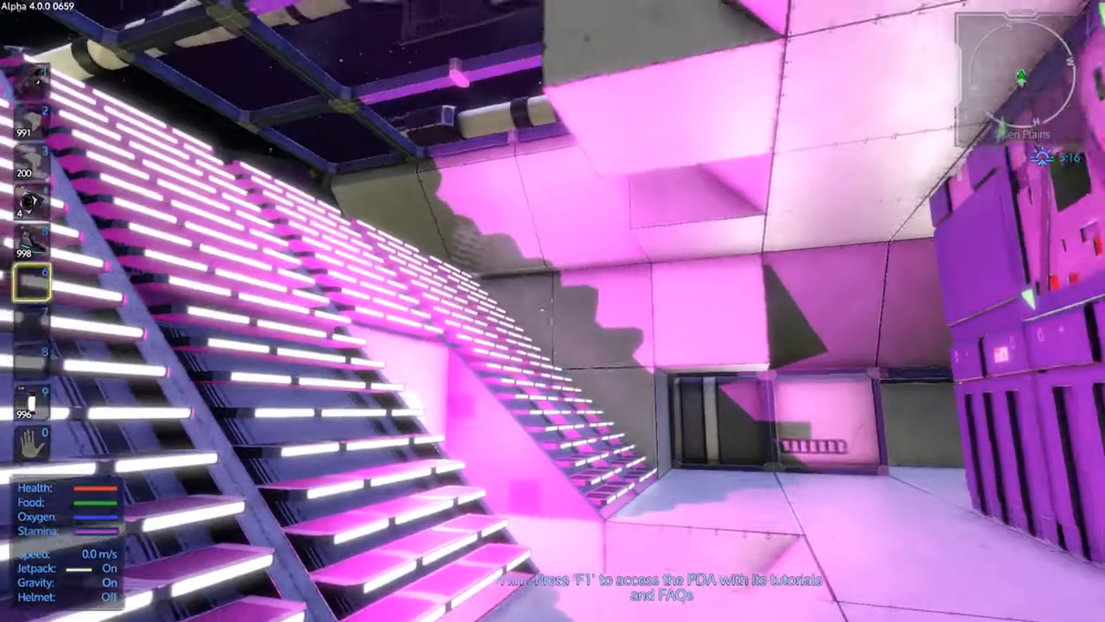
{"action": "mouse_move", "coordinate": [553, 311]}
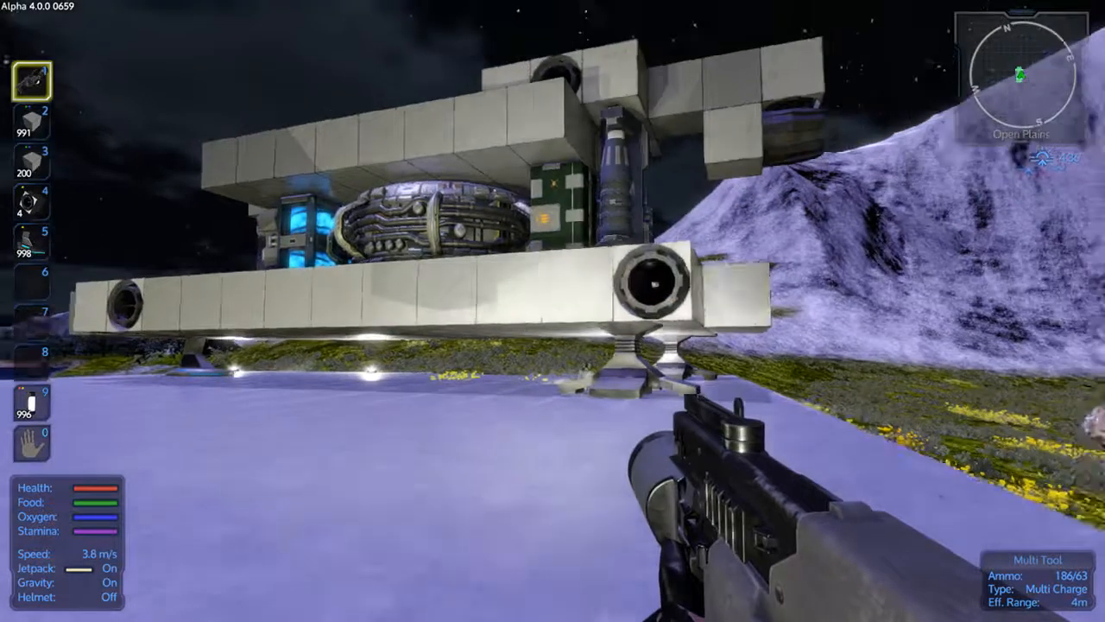
{"action": "mouse_move", "coordinate": [552, 311]}
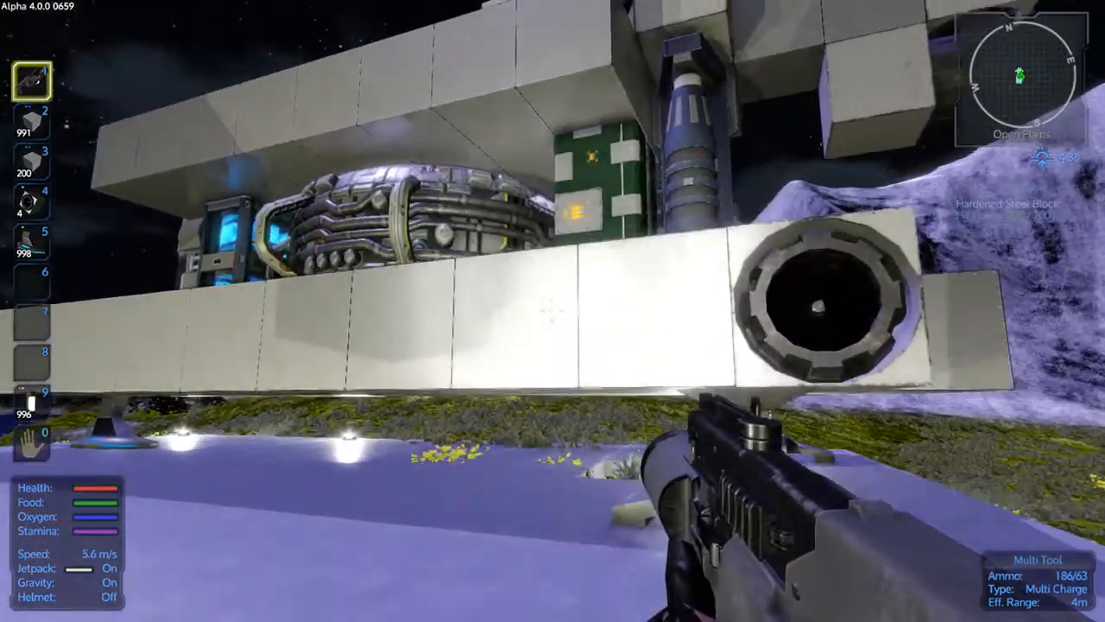